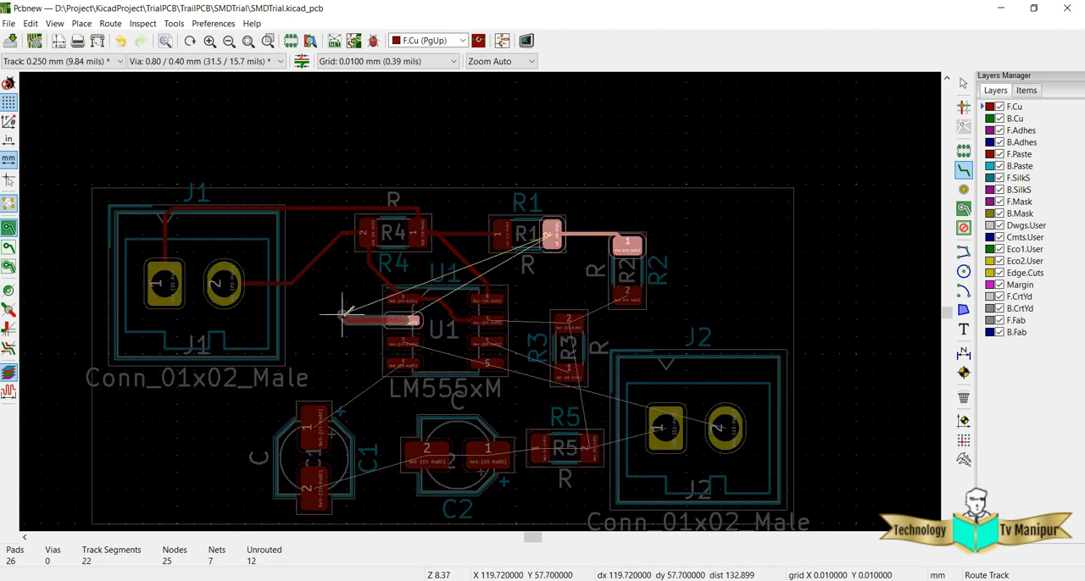
mouse_move(343, 318)
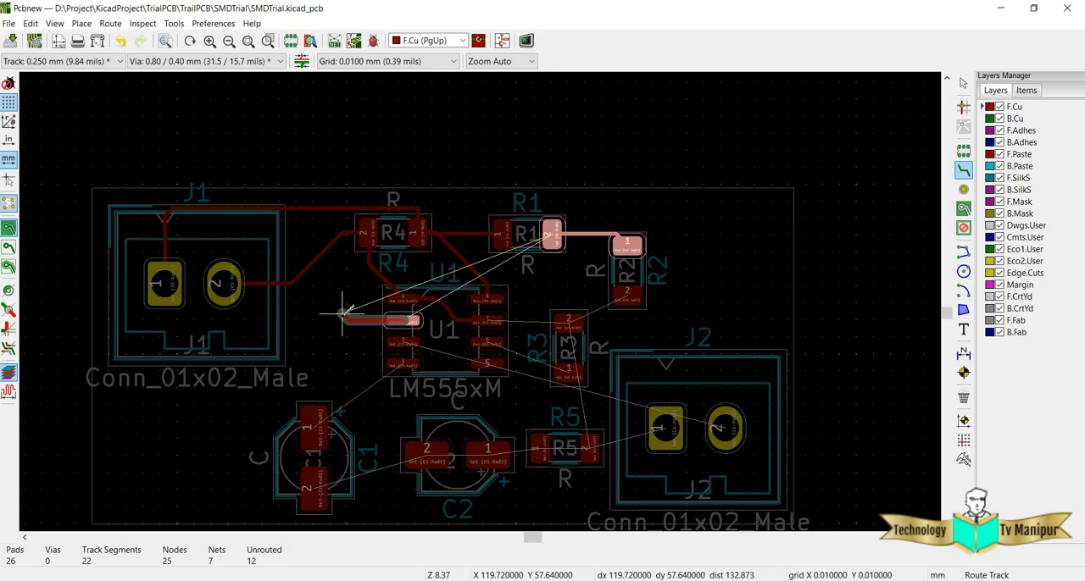